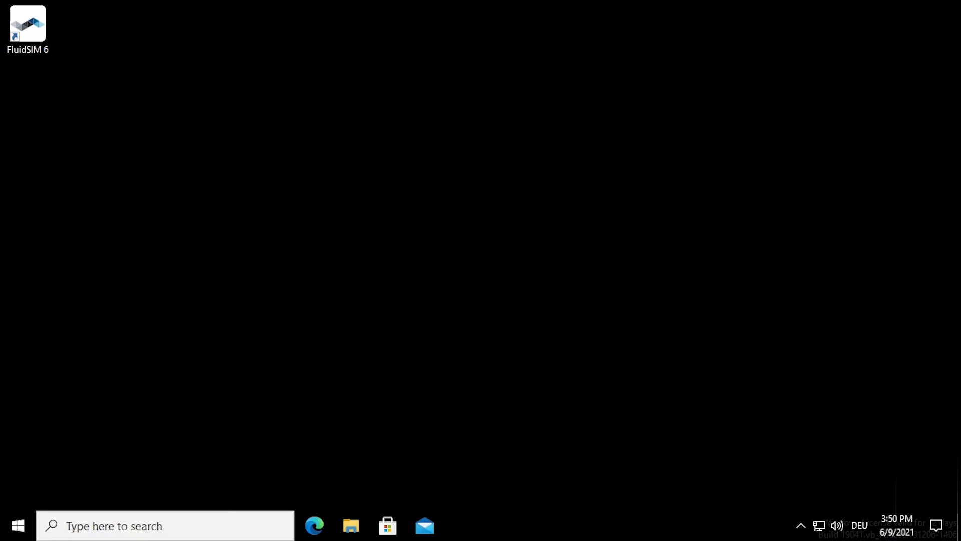
# Search Windows for 'license manager' to find FluidSIM 6 License Manager.
pyautogui.write('license manager')
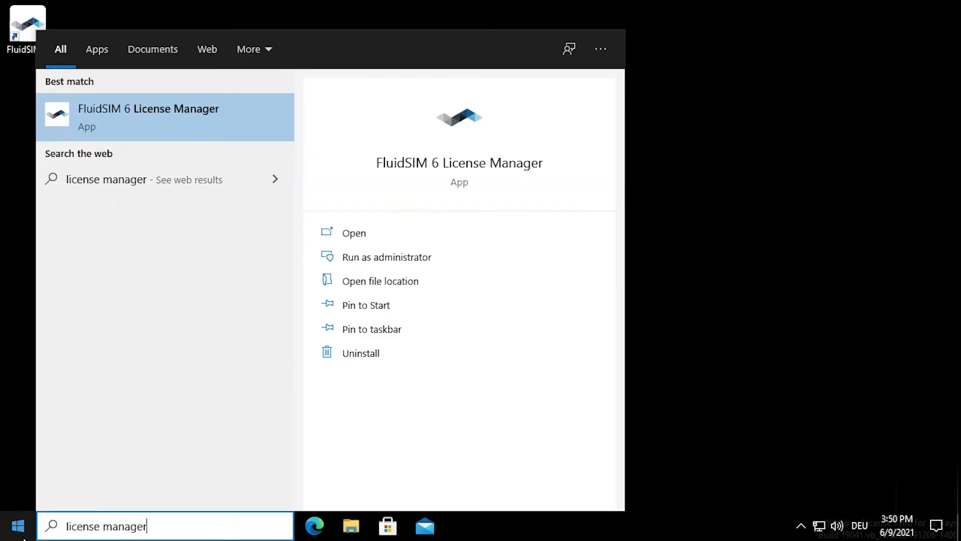
pyautogui.moveTo(188, 153)
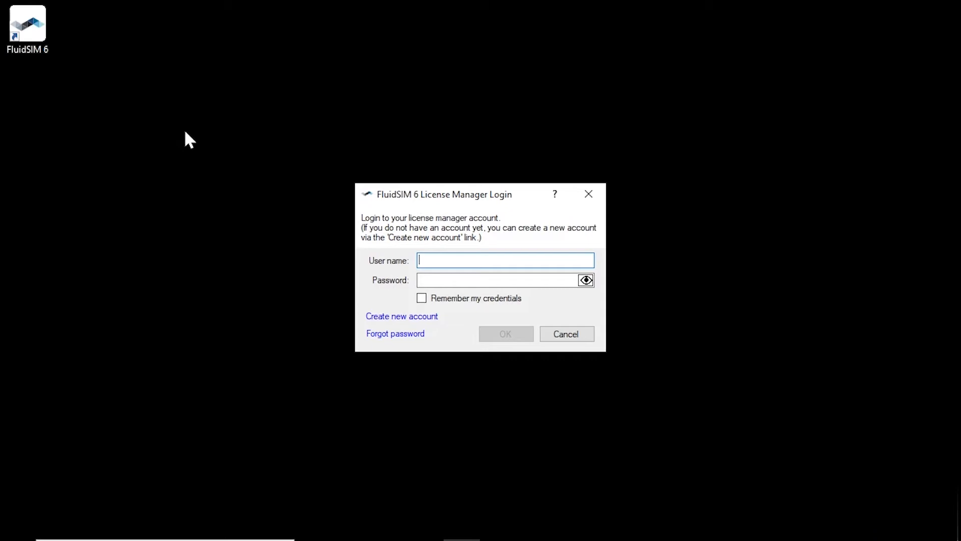
pyautogui.moveTo(387, 313)
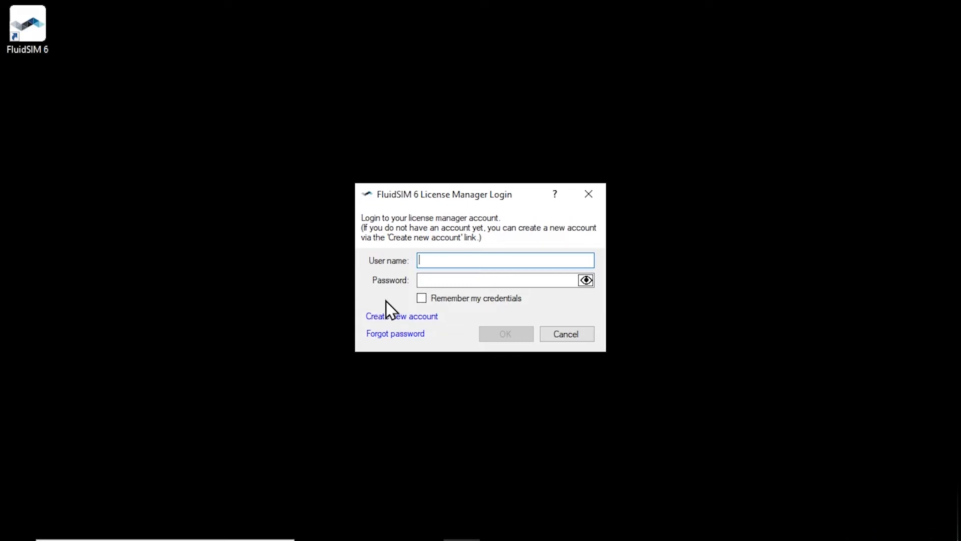
pyautogui.click(402, 315)
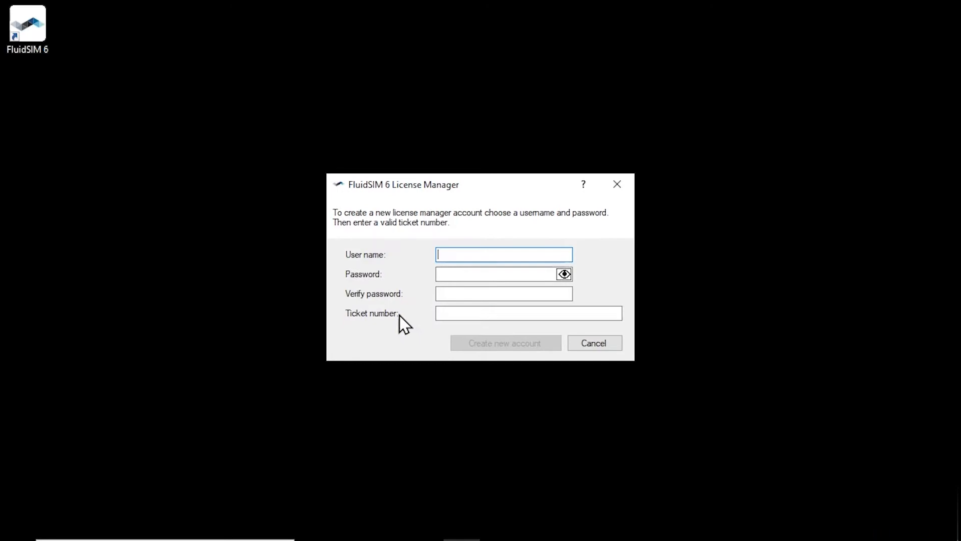
pyautogui.moveTo(600, 260)
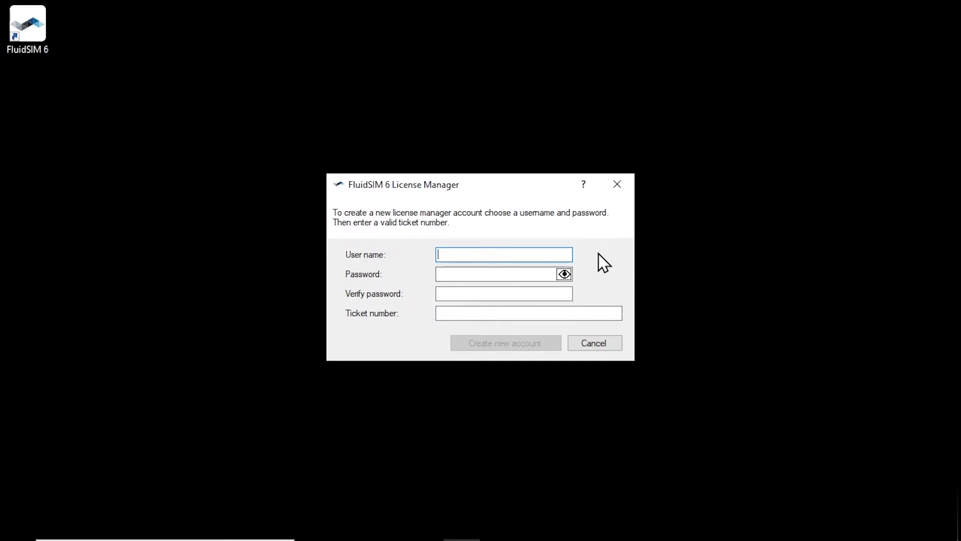
pyautogui.write('Magrathea-T')
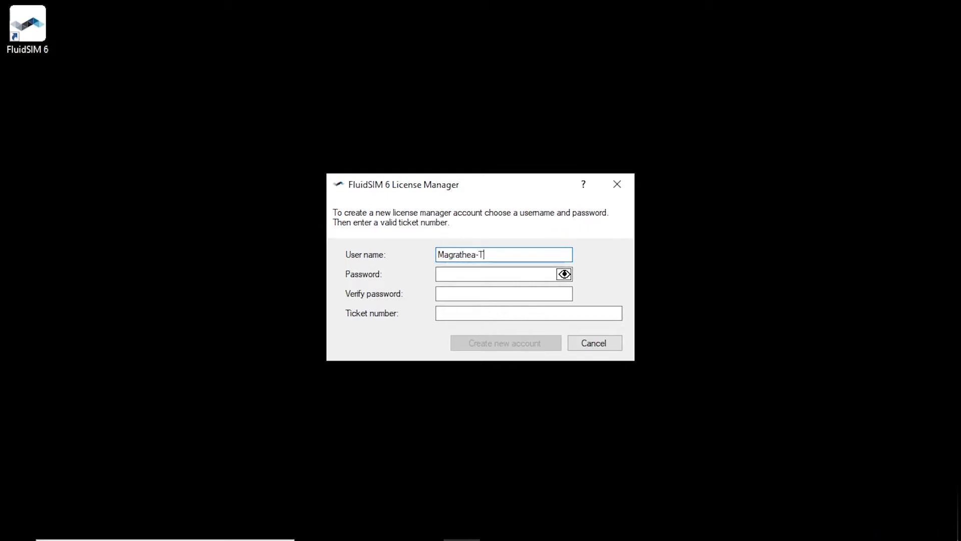
pyautogui.write('echnical-College')
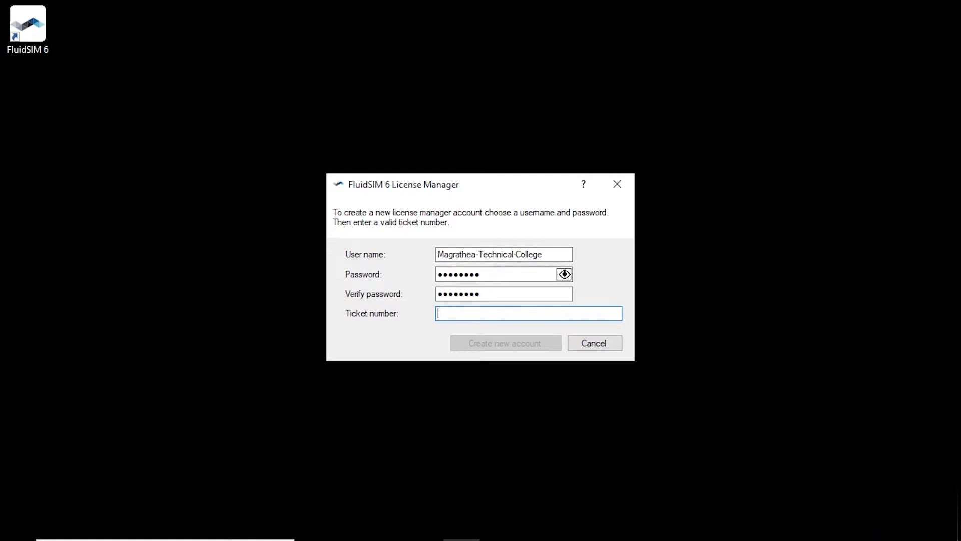
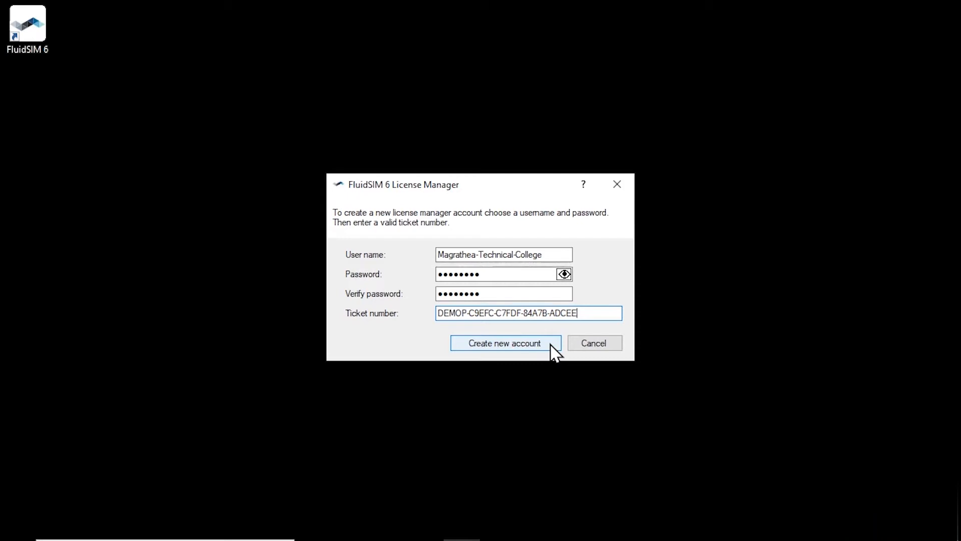
# Create the account, acknowledge success, and enable remembering the login credentials.
pyautogui.click(506, 342)
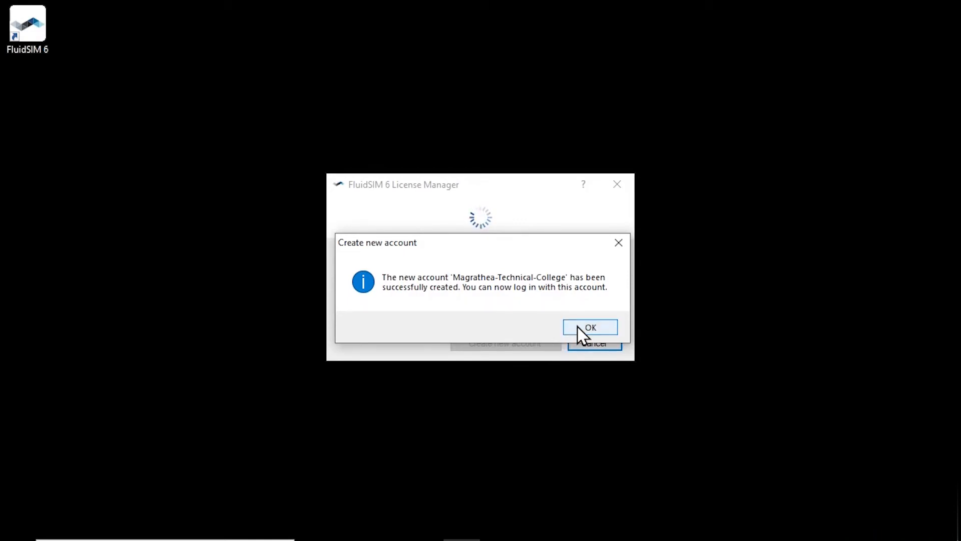
pyautogui.click(589, 326)
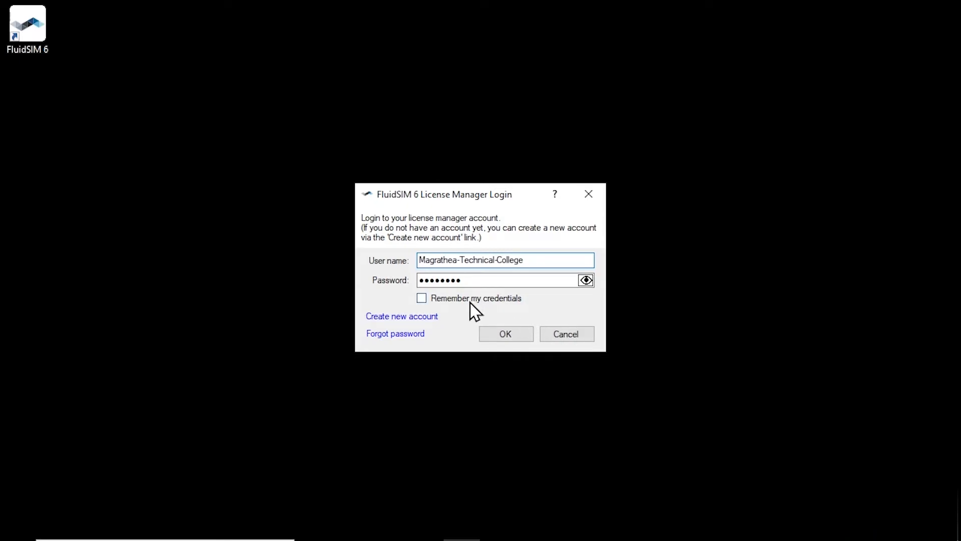
pyautogui.click(420, 298)
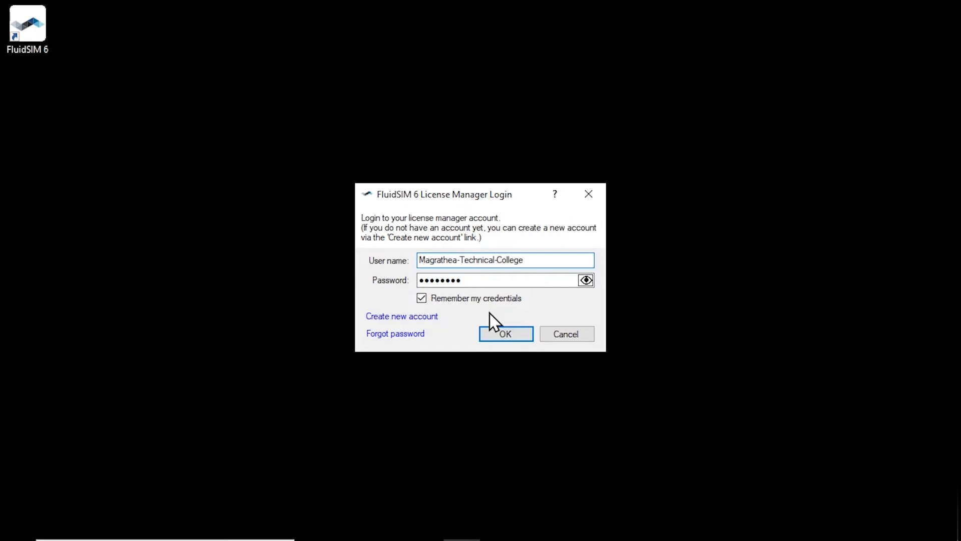
pyautogui.moveTo(497, 335)
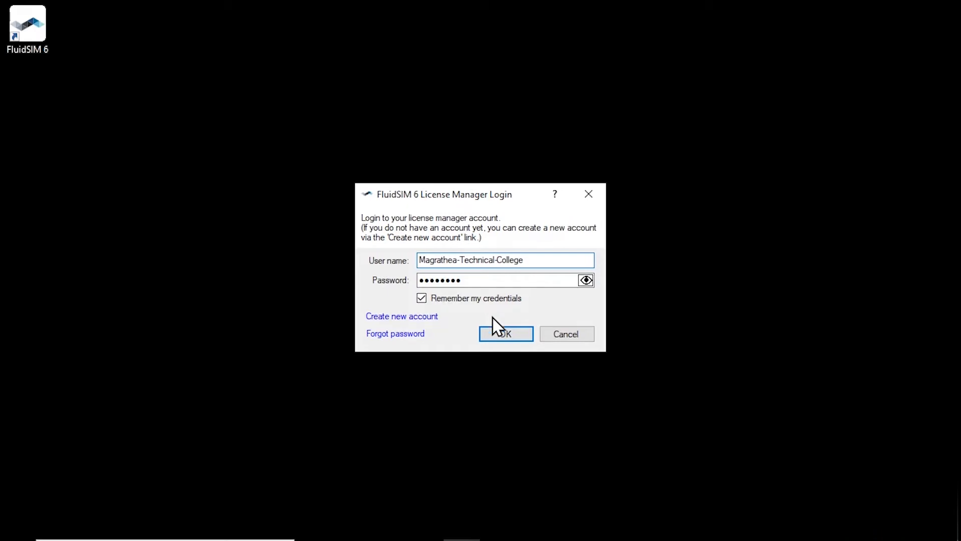
# Log in as Magrathea-Technical-College and accept the default preferences.
pyautogui.click(506, 335)
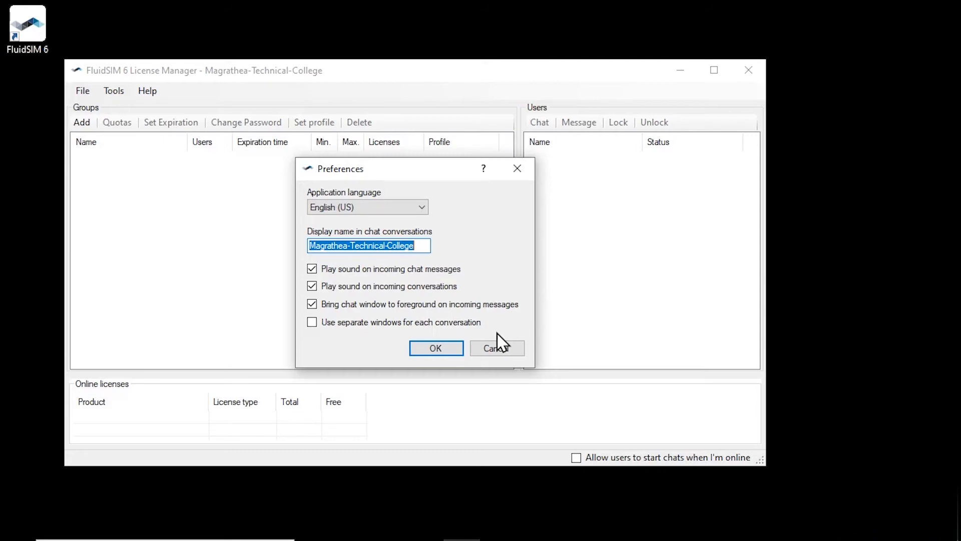
pyautogui.moveTo(503, 326)
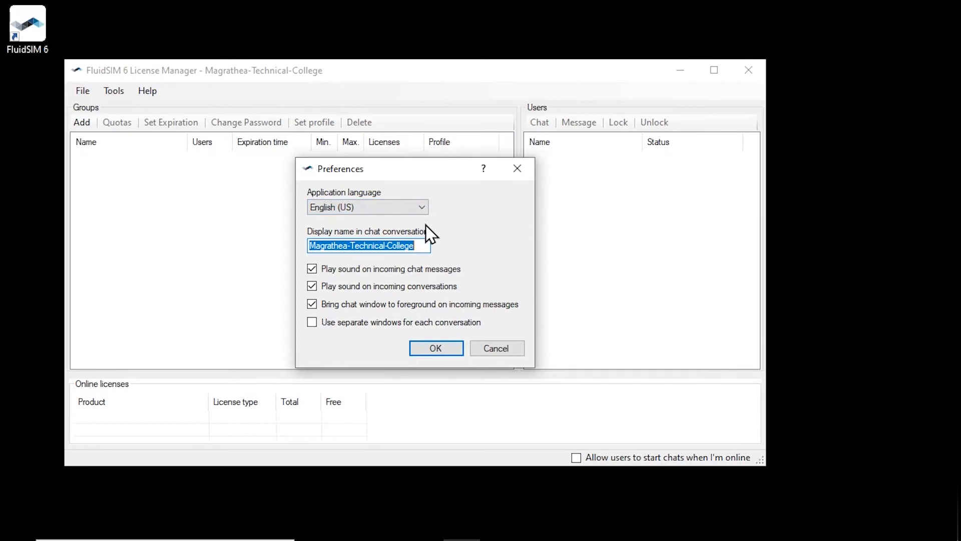
pyautogui.moveTo(393, 359)
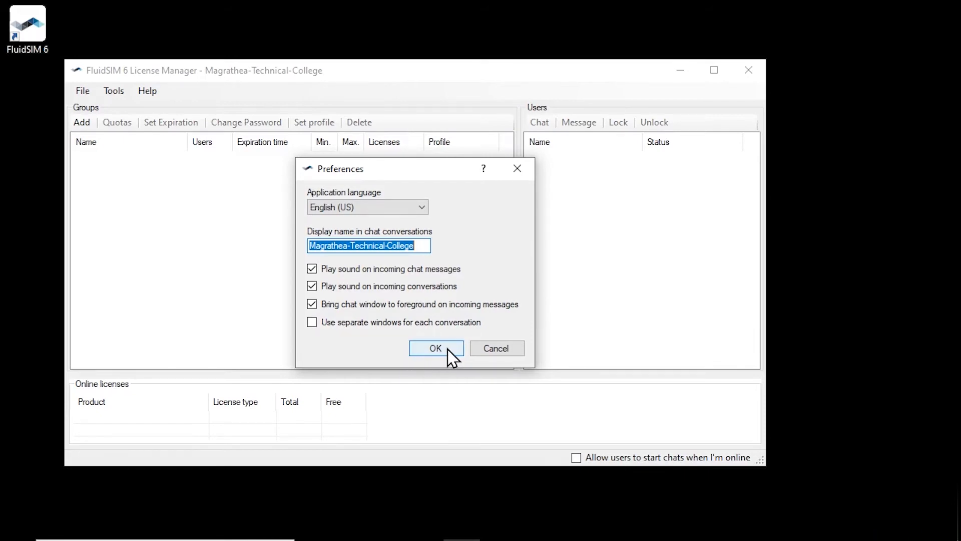
pyautogui.click(436, 348)
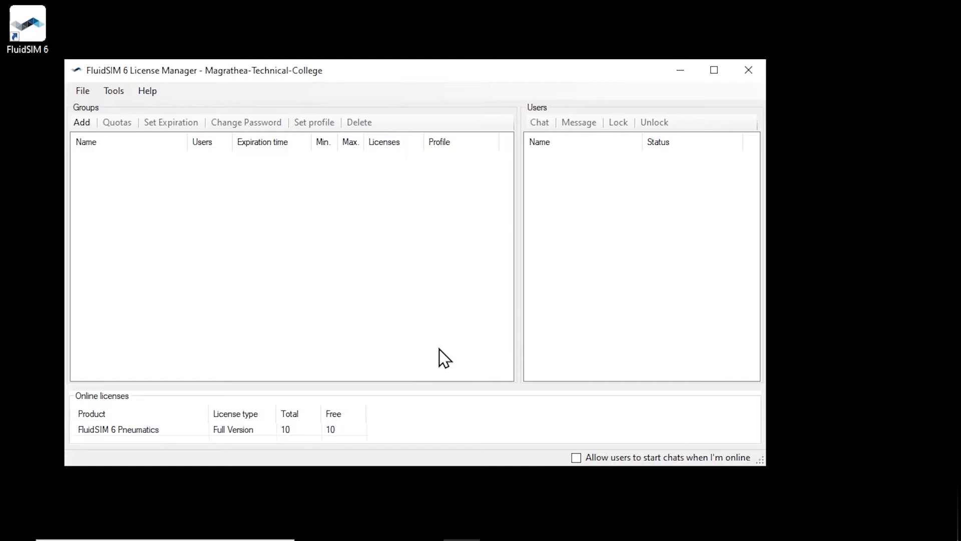
pyautogui.click(114, 91)
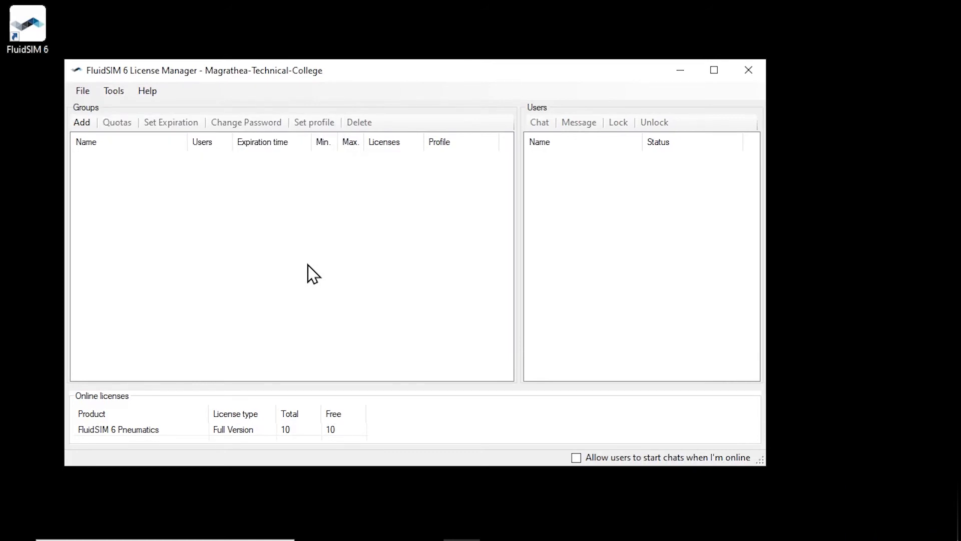
pyautogui.moveTo(608, 256)
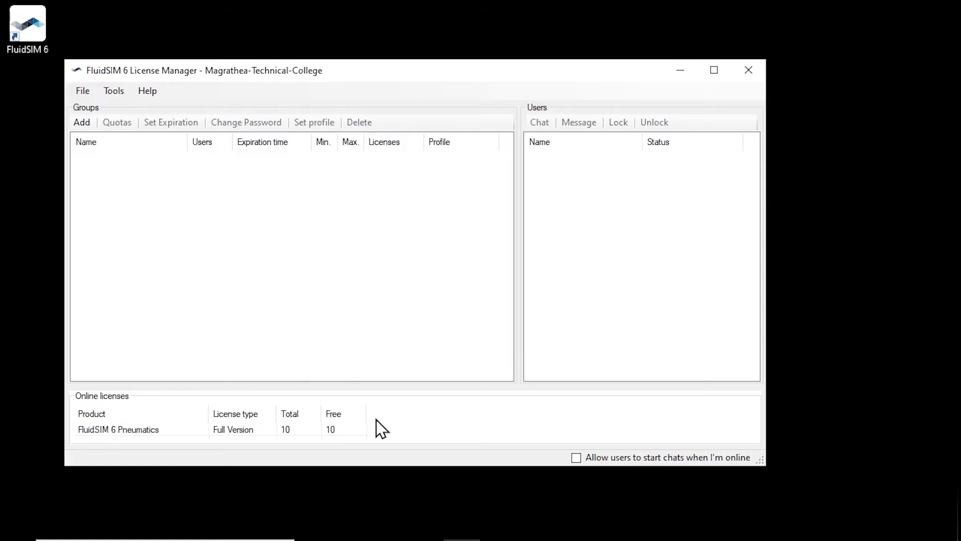
pyautogui.click(114, 91)
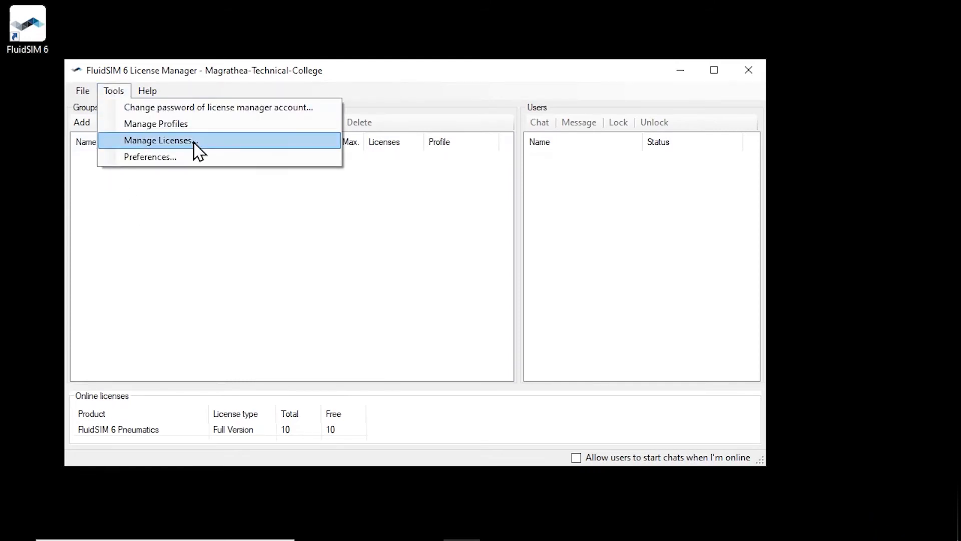
pyautogui.click(158, 140)
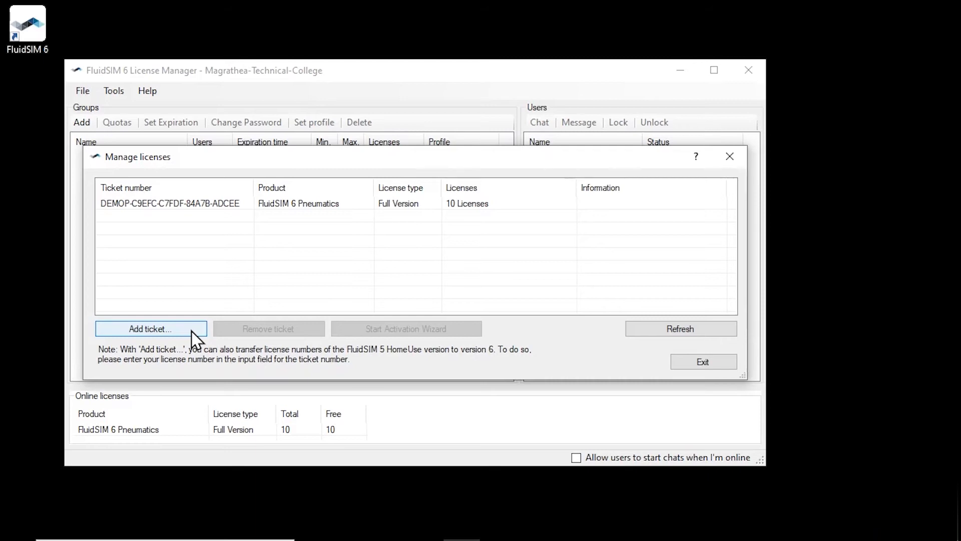
pyautogui.click(151, 328)
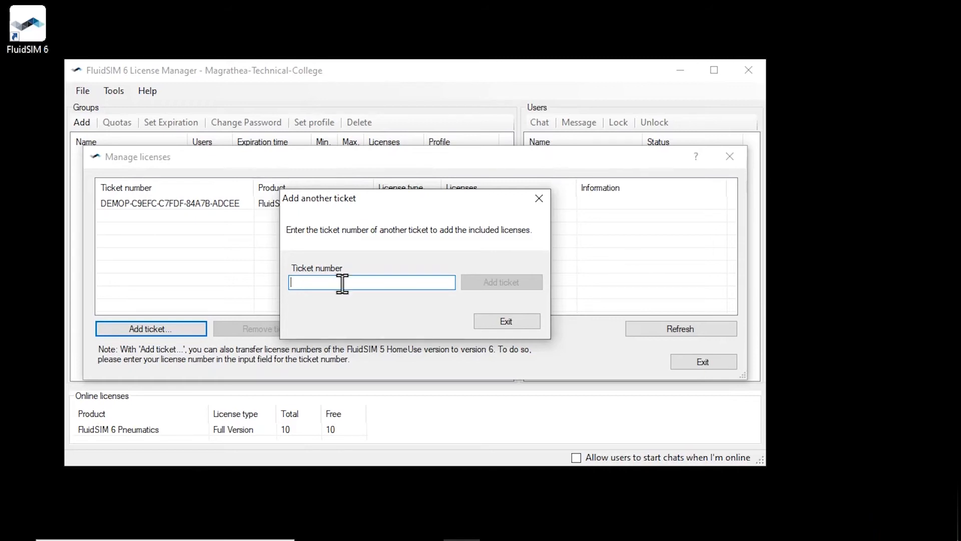
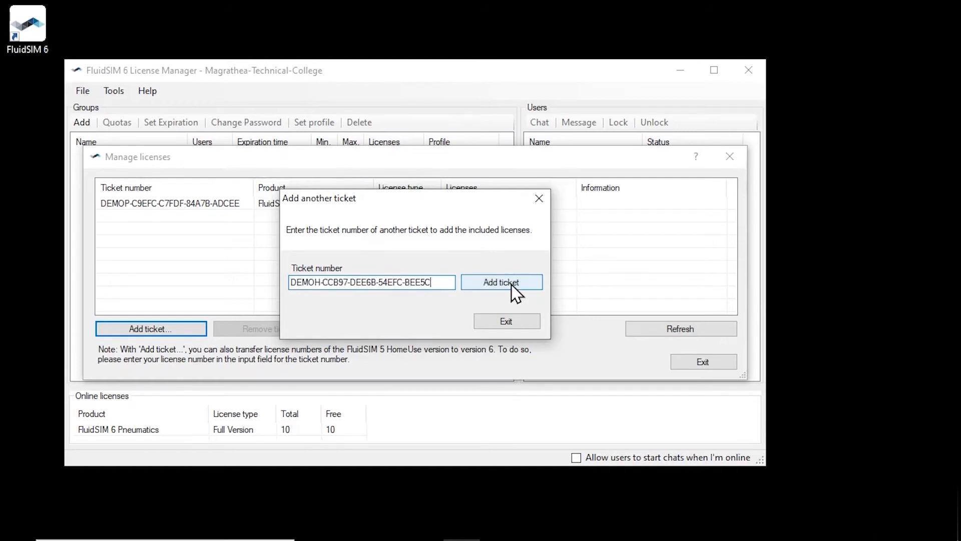
pyautogui.click(502, 282)
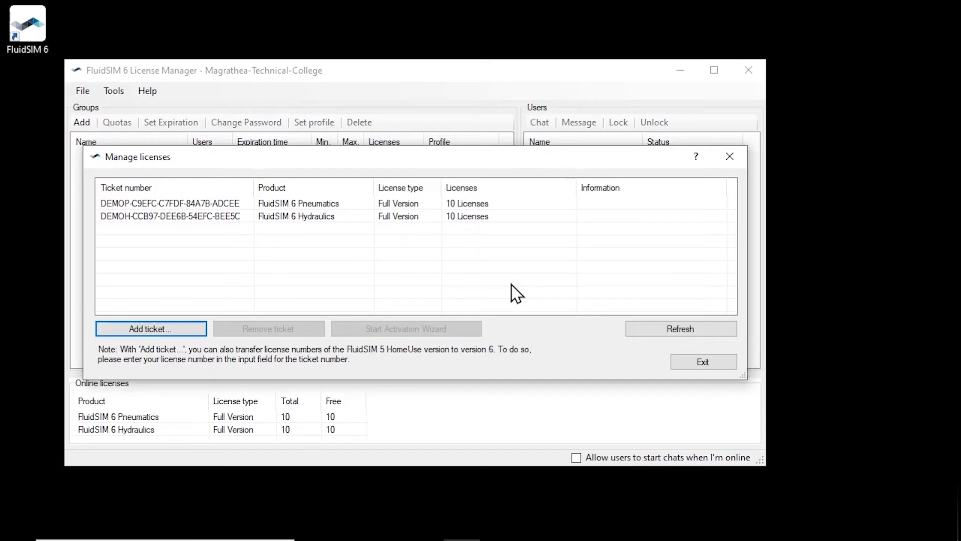
pyautogui.click(703, 361)
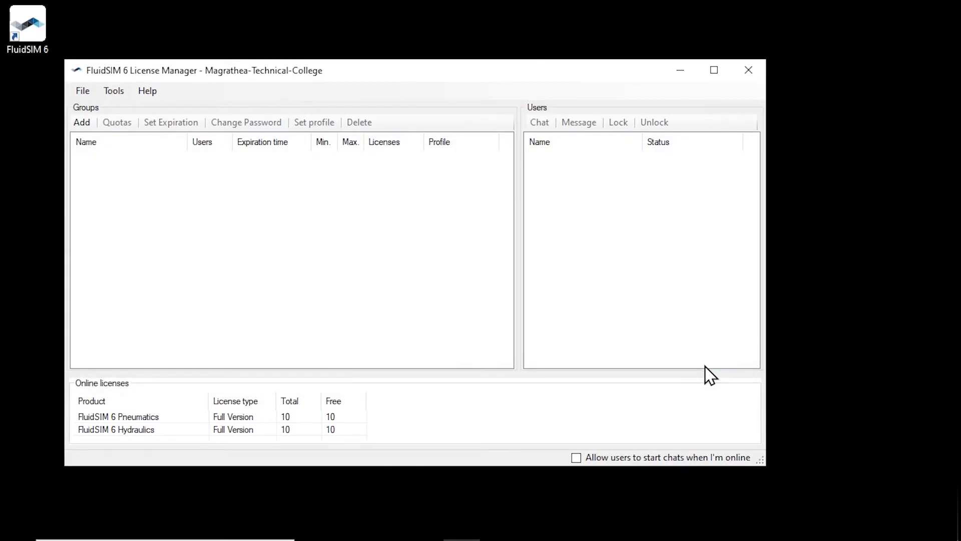
pyautogui.moveTo(277, 258)
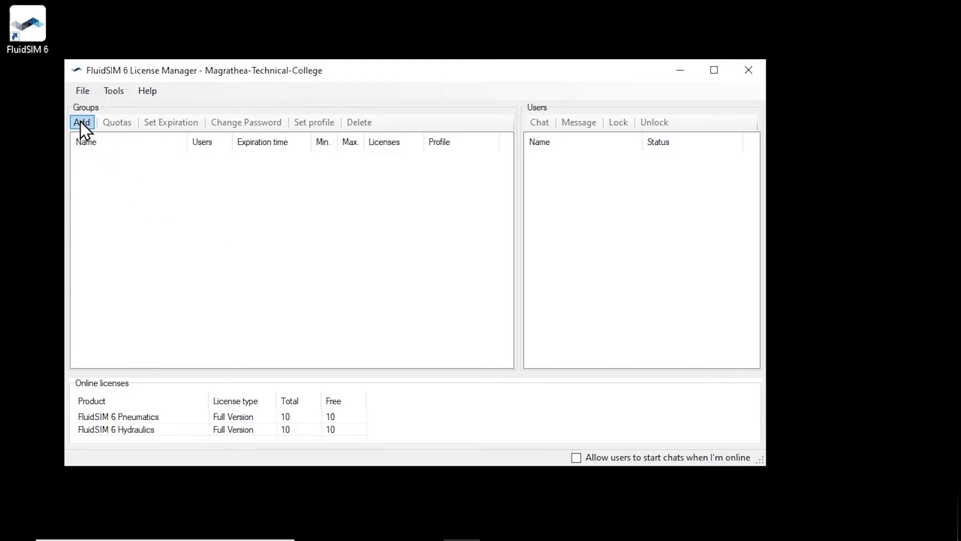
# Add a group named Demo-Tutorial with a checked password and confirm it.
pyautogui.click(81, 122)
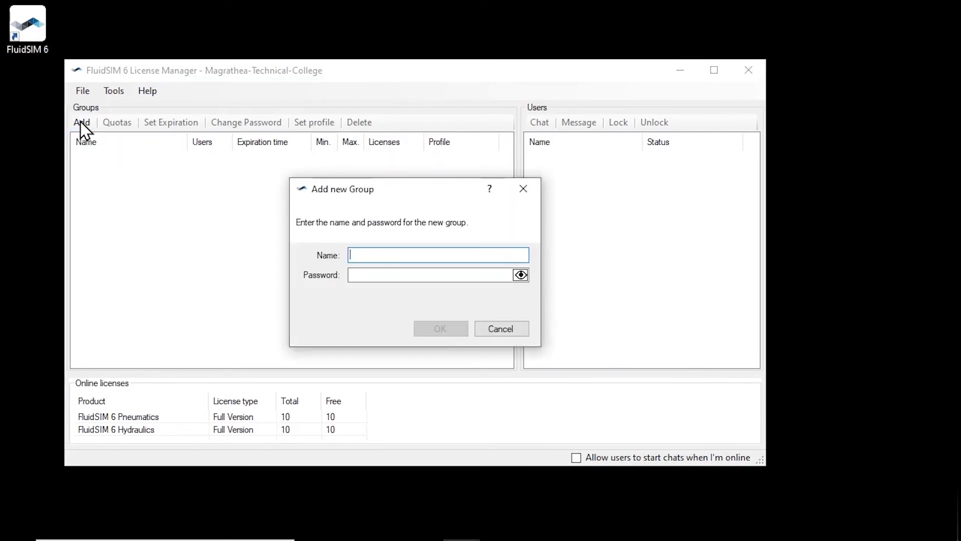
pyautogui.write('Demo-T')
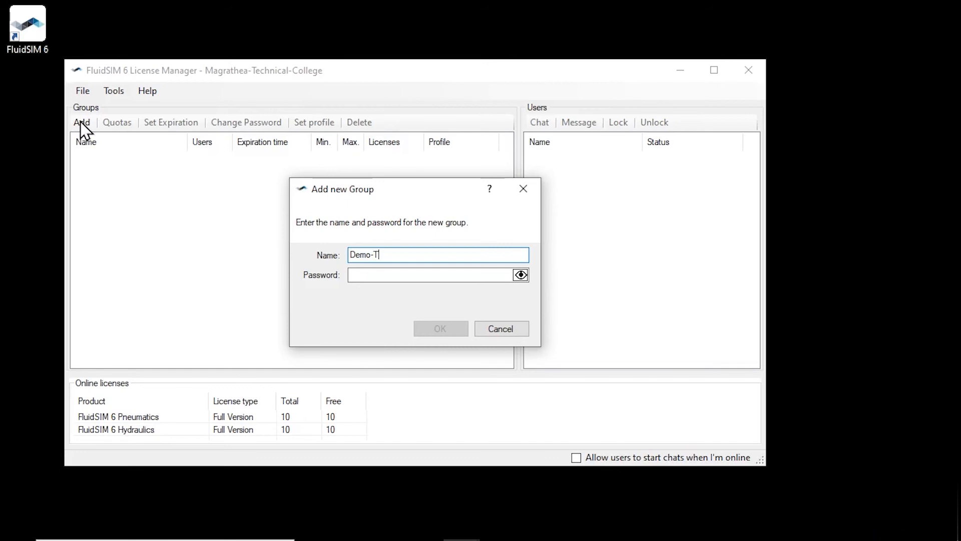
pyautogui.write('utorial')
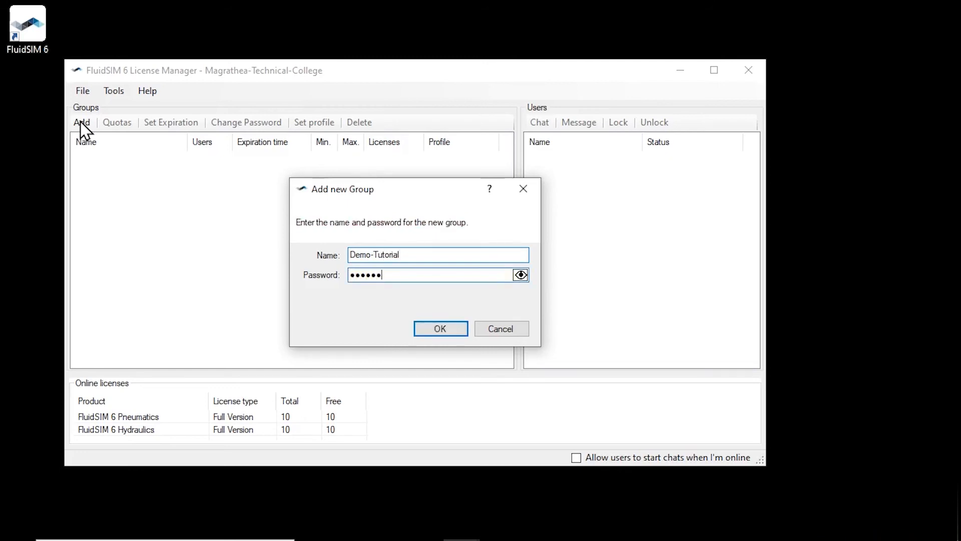
pyautogui.moveTo(443, 283)
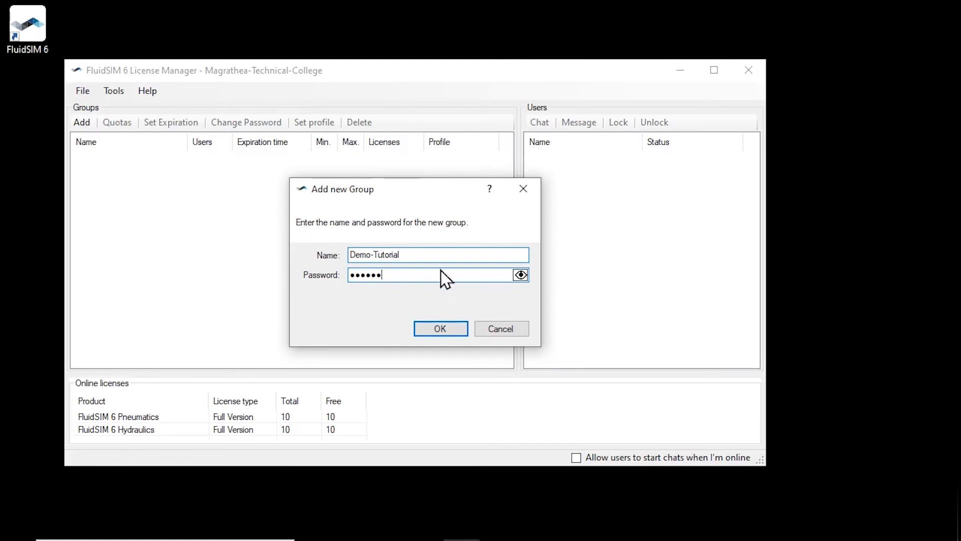
pyautogui.click(520, 275)
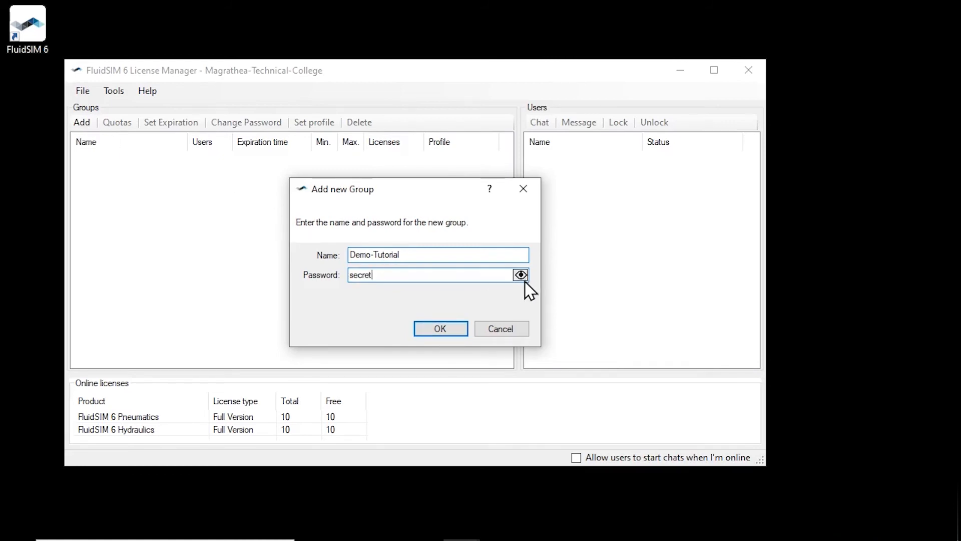
pyautogui.moveTo(519, 300)
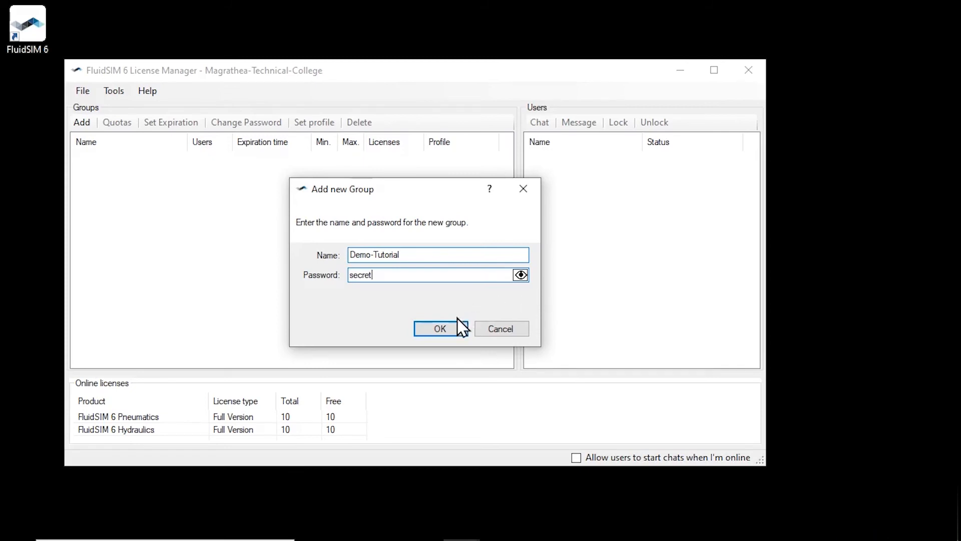
pyautogui.click(440, 329)
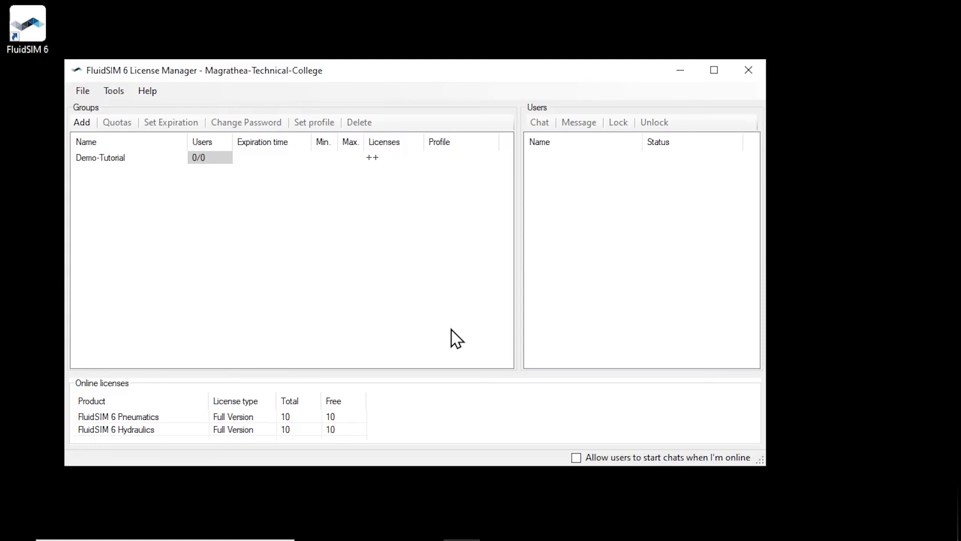
pyautogui.moveTo(180, 206)
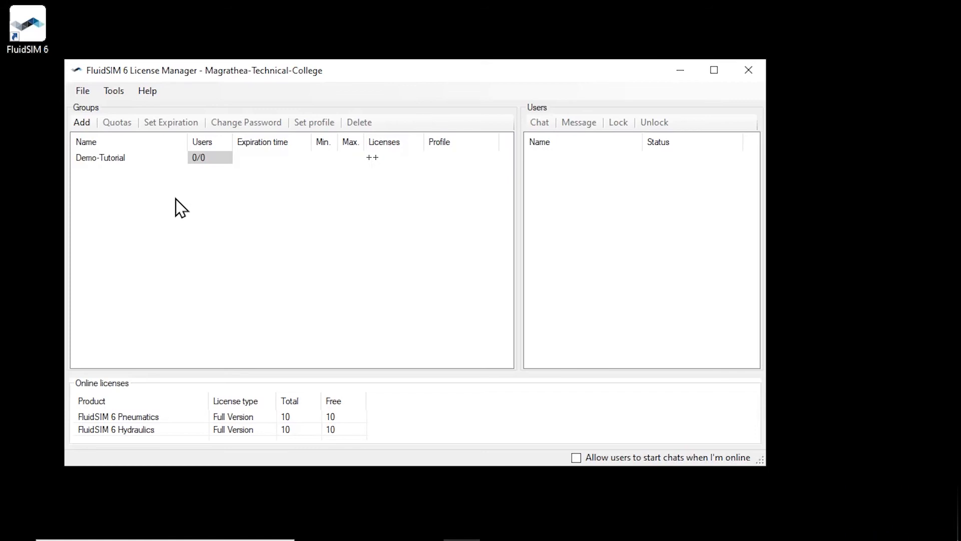
# Leave Demo-Tutorial's quotas unchanged and keep its expiration indefinite.
pyautogui.click(100, 157)
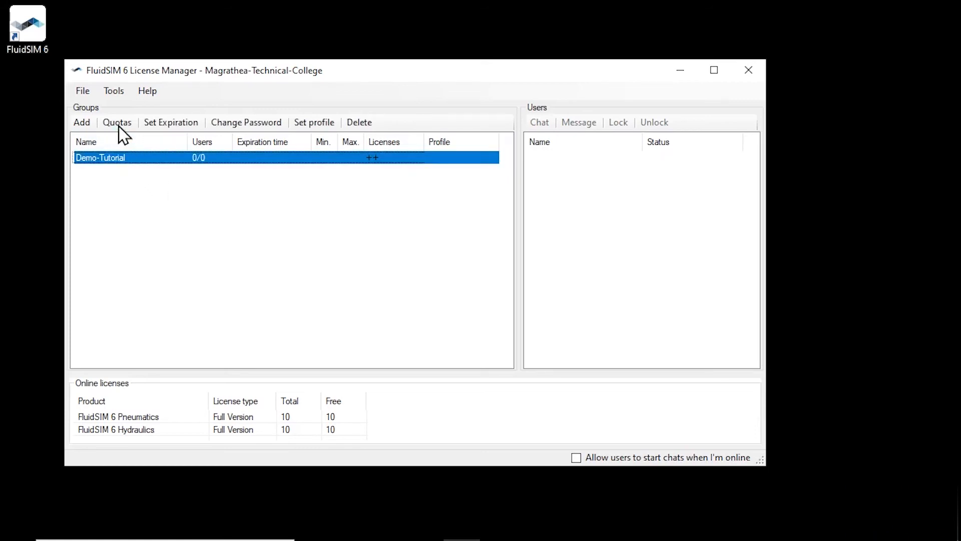
pyautogui.click(118, 122)
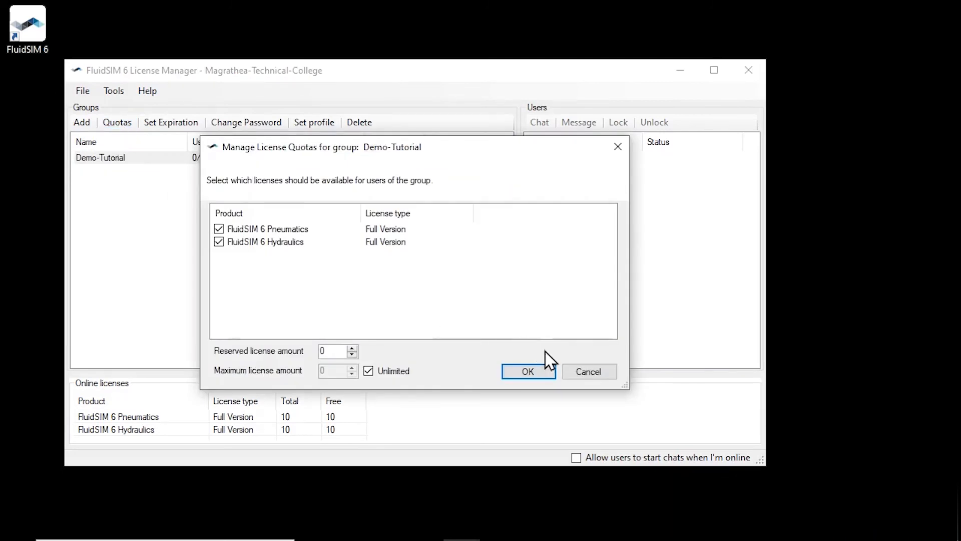
pyautogui.click(528, 372)
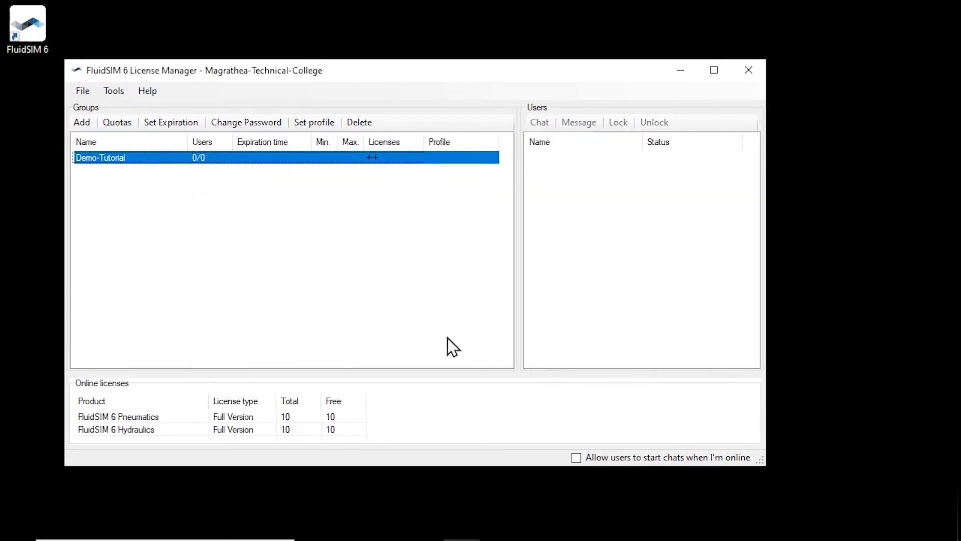
pyautogui.moveTo(172, 122)
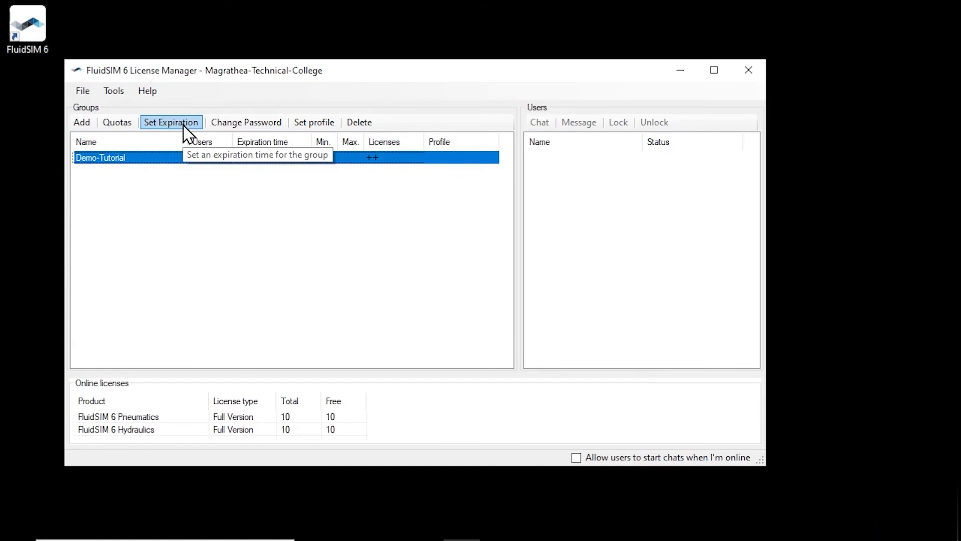
pyautogui.click(171, 123)
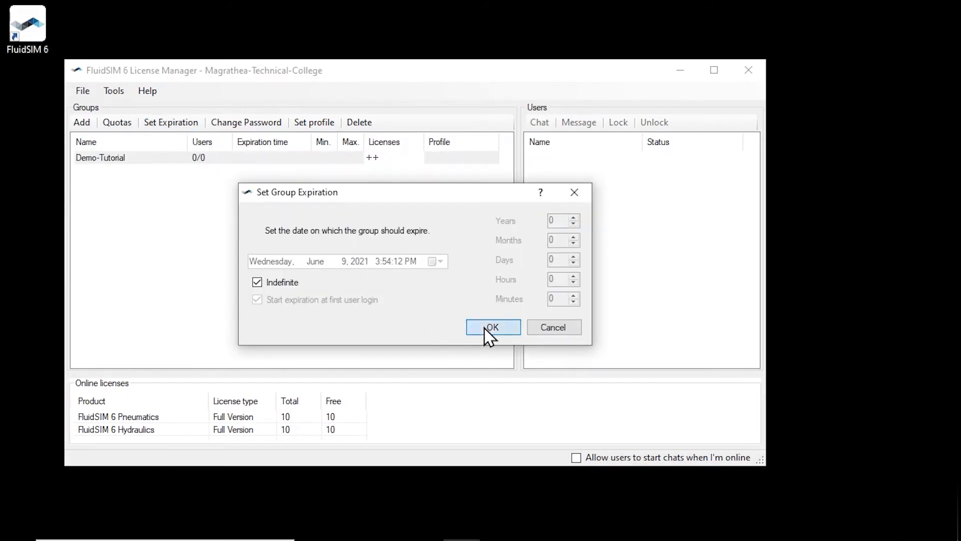
pyautogui.click(492, 326)
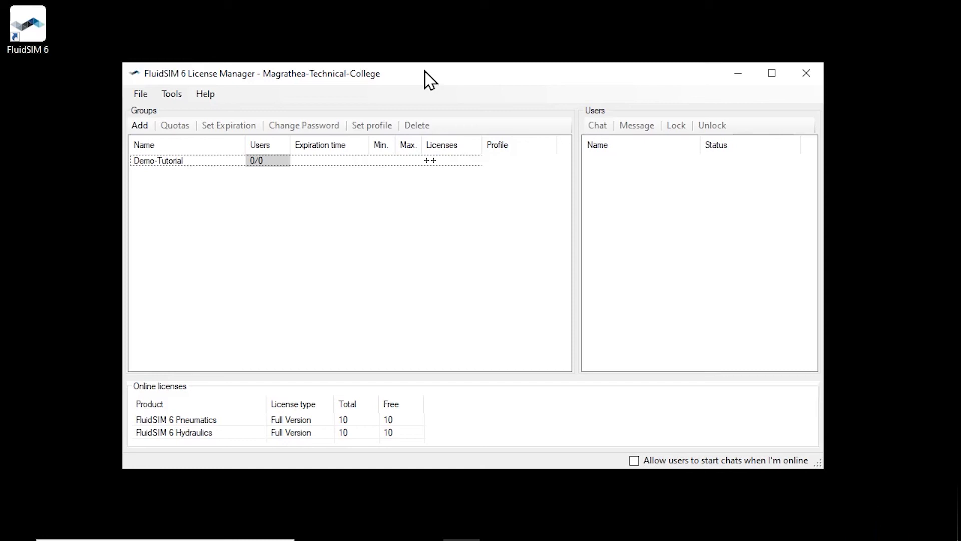
pyautogui.click(25, 28)
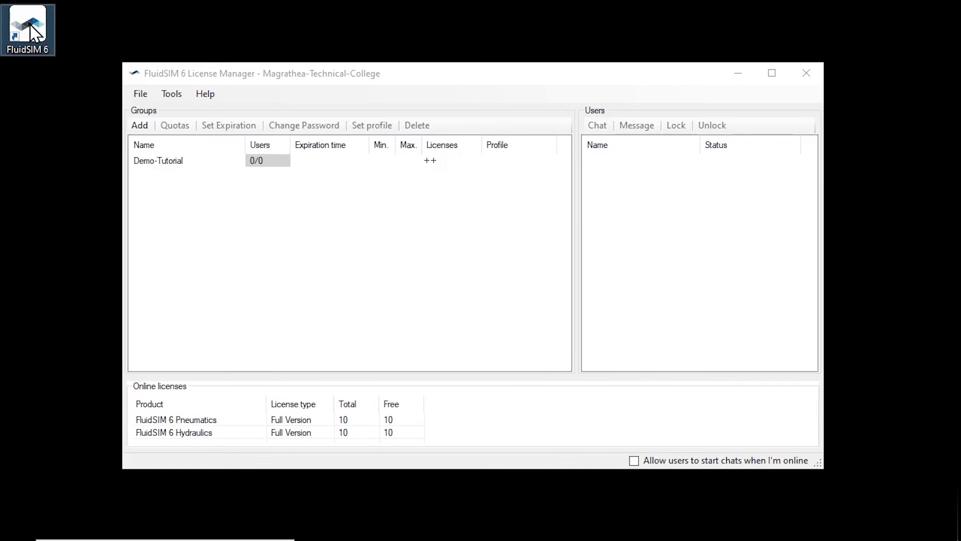
pyautogui.moveTo(30, 29)
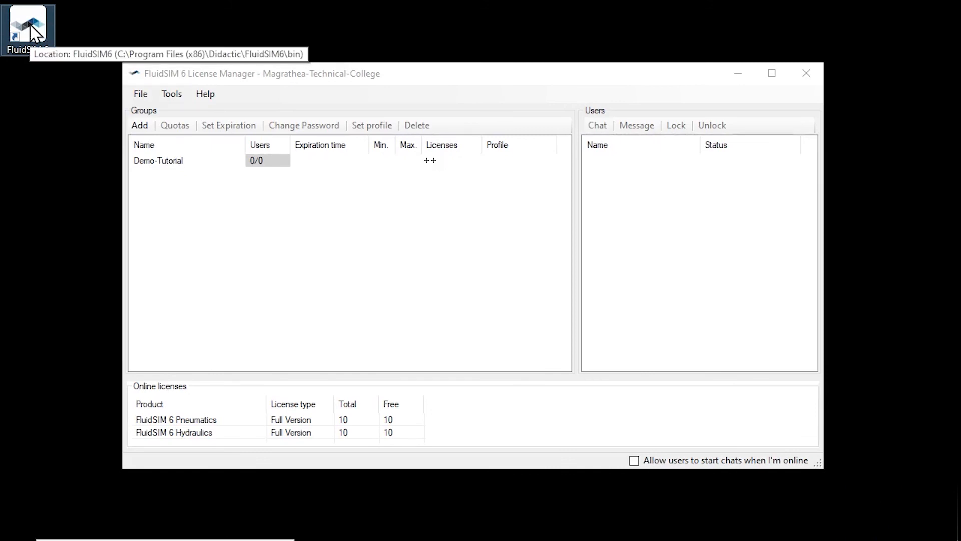
# Launch FluidSIM 6 and log in with the Demo-Tutorial group credentials.
pyautogui.doubleClick(24, 22)
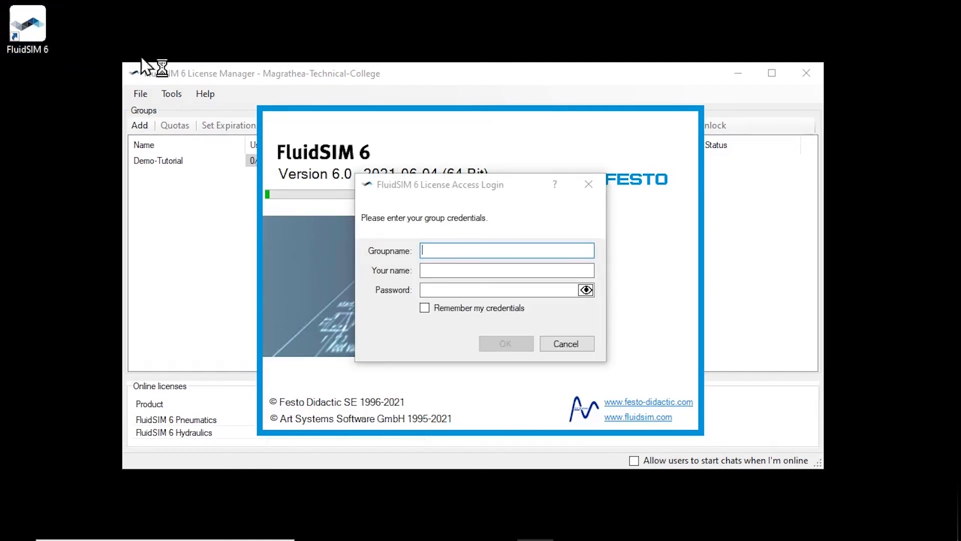
pyautogui.moveTo(447, 354)
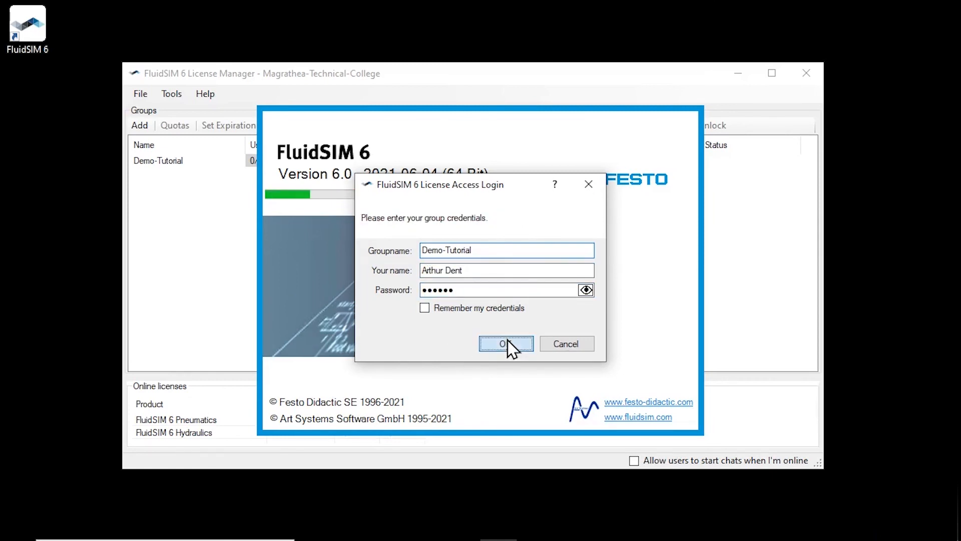
pyautogui.click(506, 343)
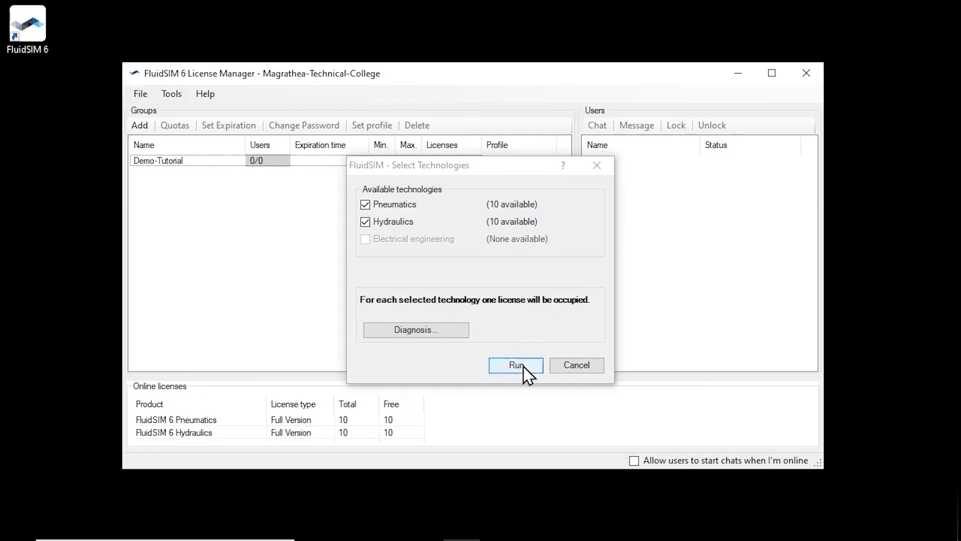
# Run FluidSIM with Pneumatics and Hydraulics, show the user online, then close FluidSIM.
pyautogui.click(516, 365)
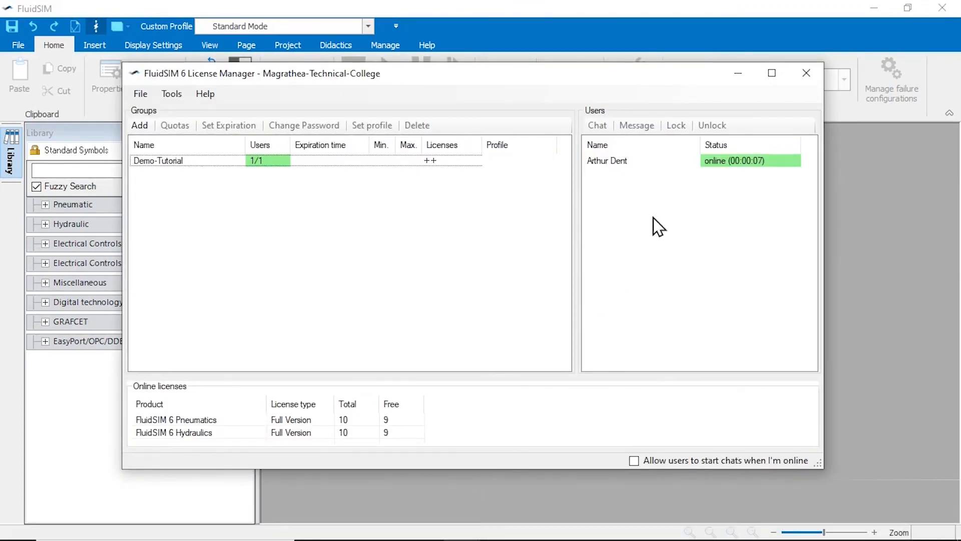
pyautogui.moveTo(682, 189)
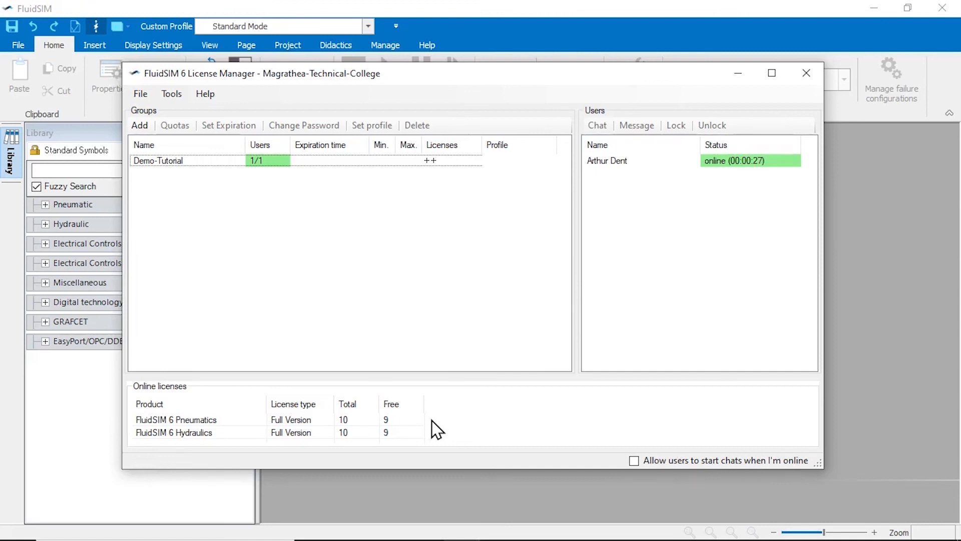
pyautogui.moveTo(449, 422)
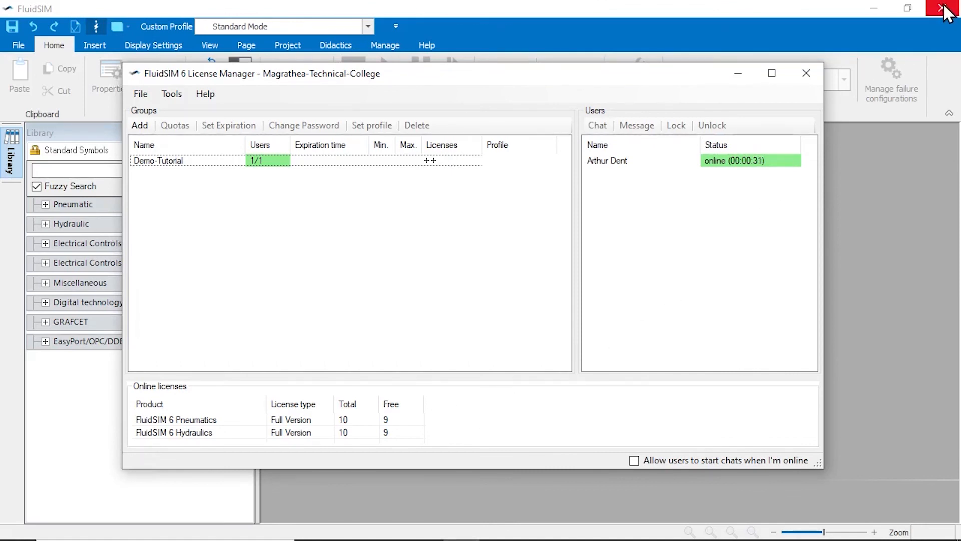
pyautogui.click(935, 6)
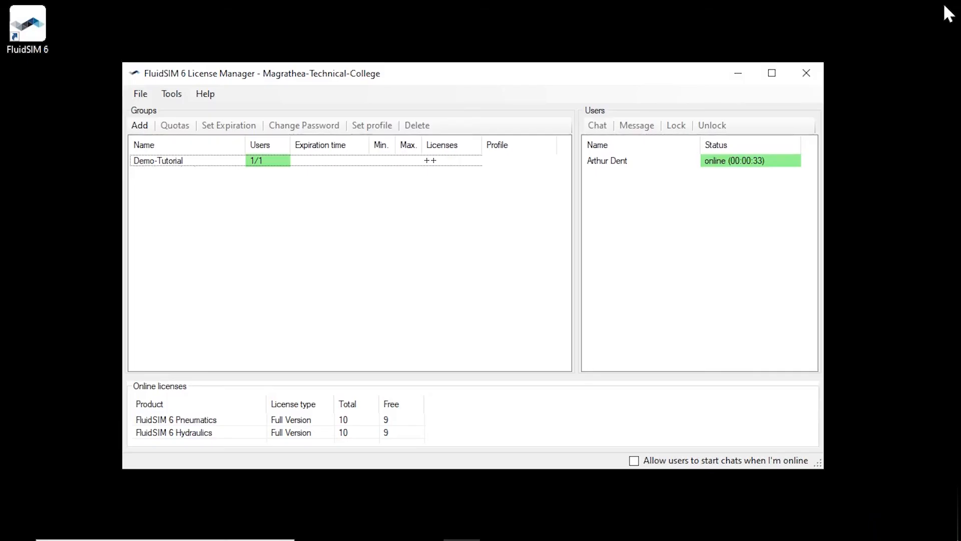